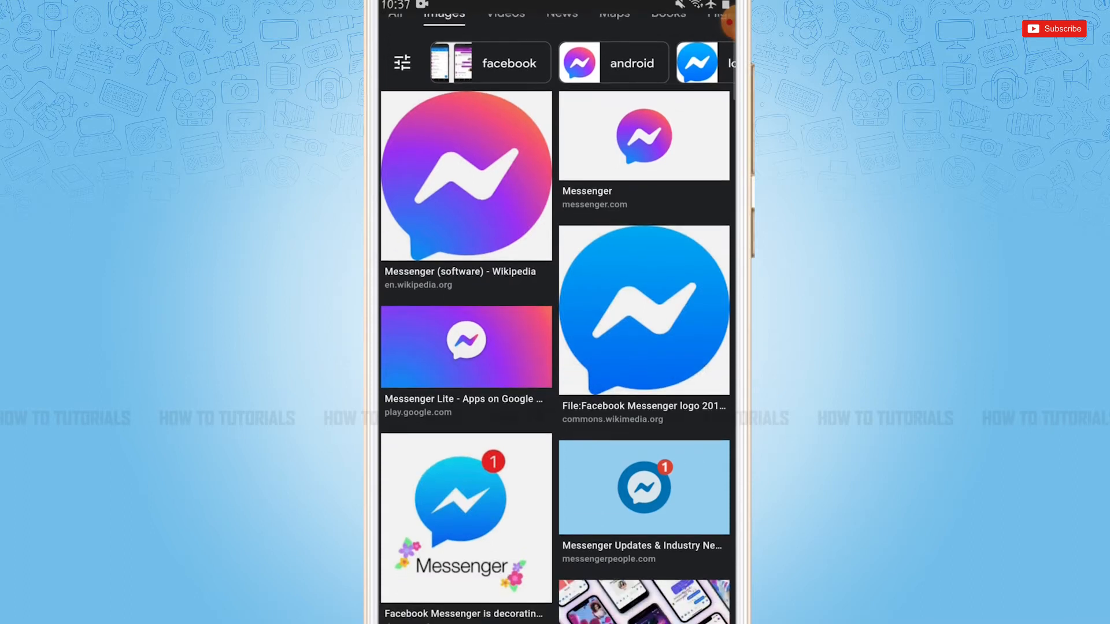
Step: Scroll the Google Images results for the Messenger logo
scroll(up, 3)
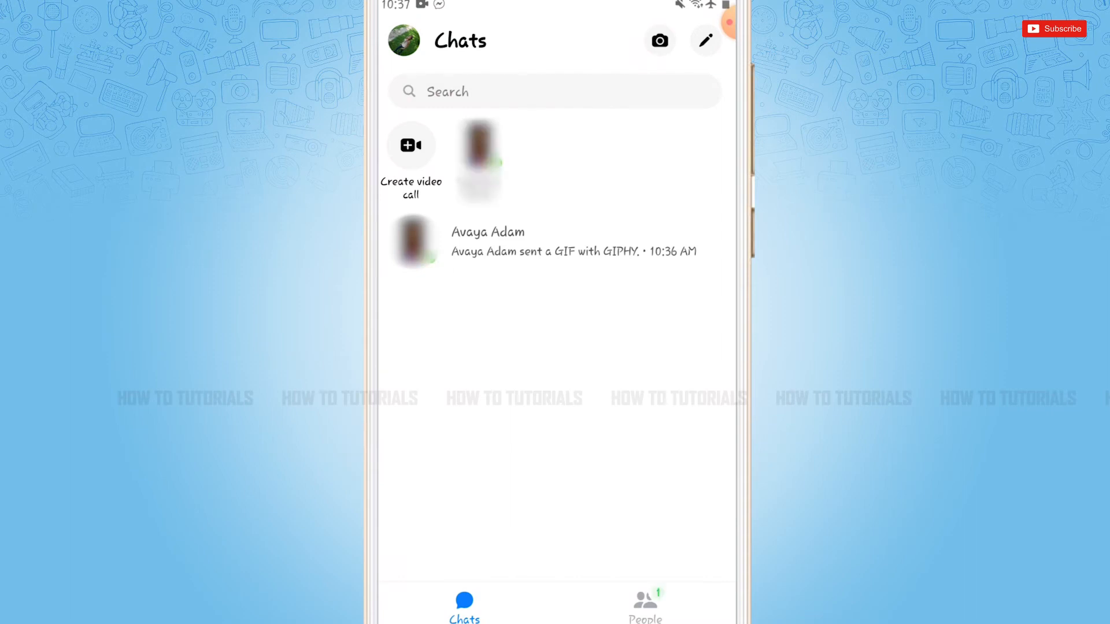
Step: Video call Avaya Adam and choose Share your screen from the call options
click(557, 242)
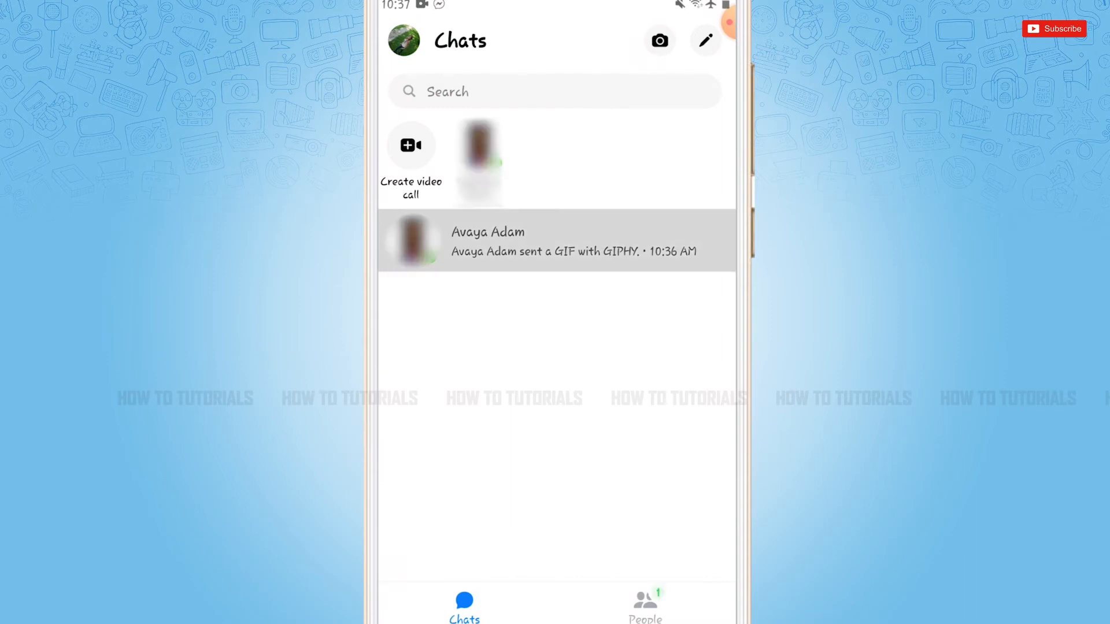
click(556, 241)
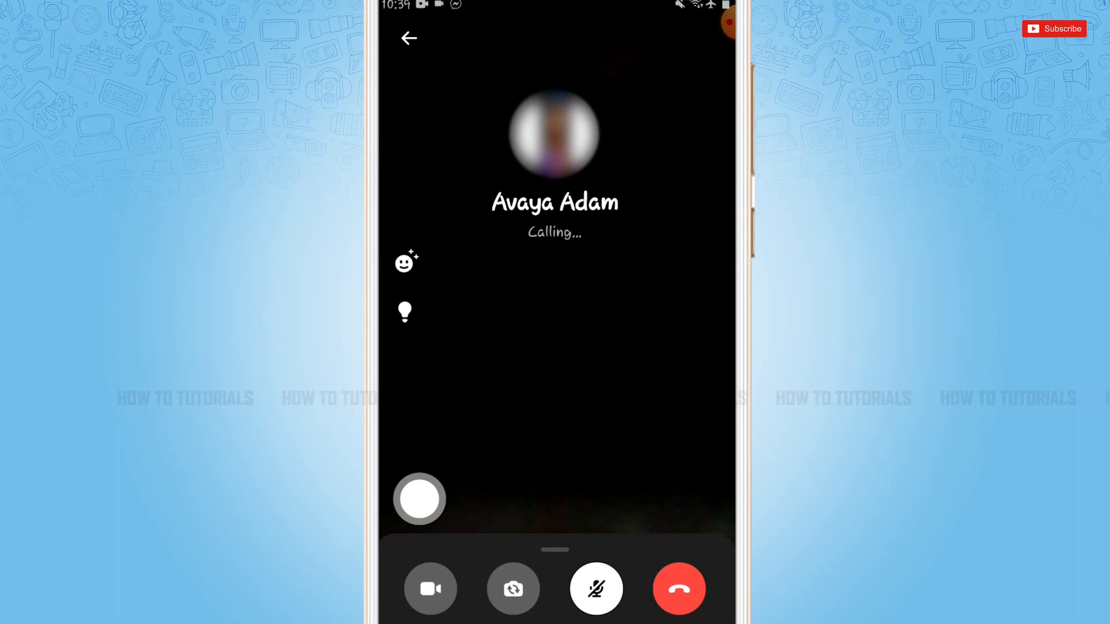
click(431, 589)
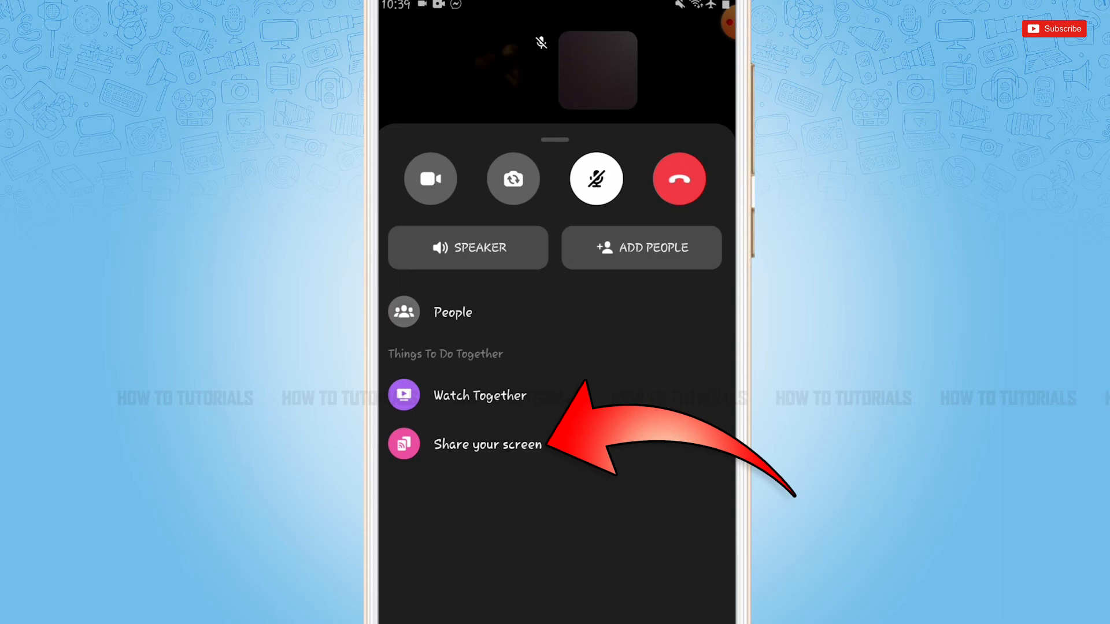
click(486, 445)
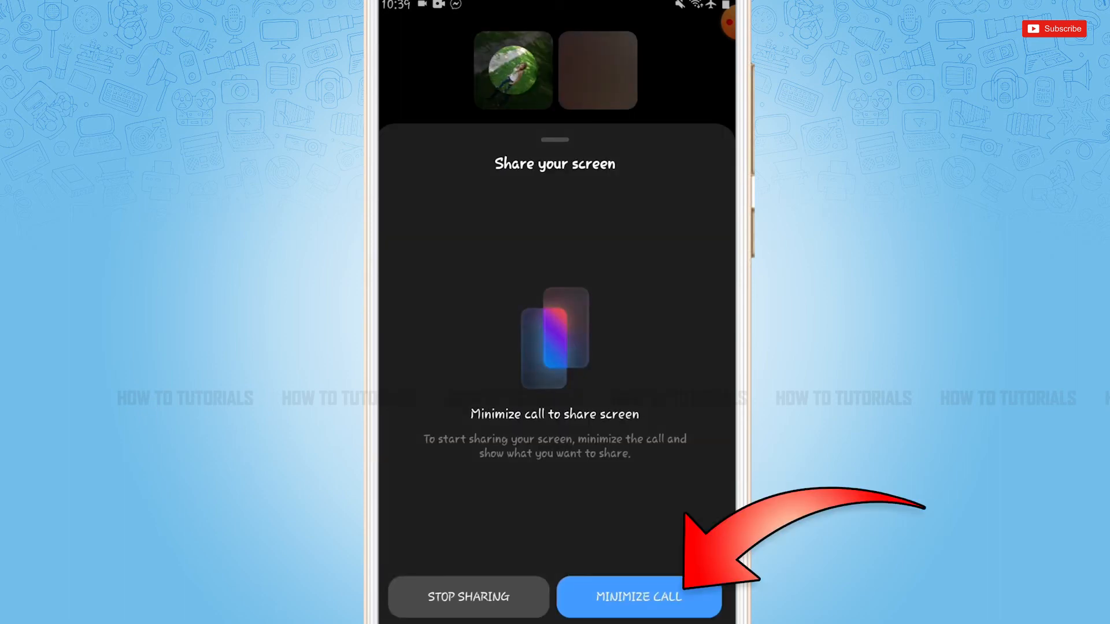